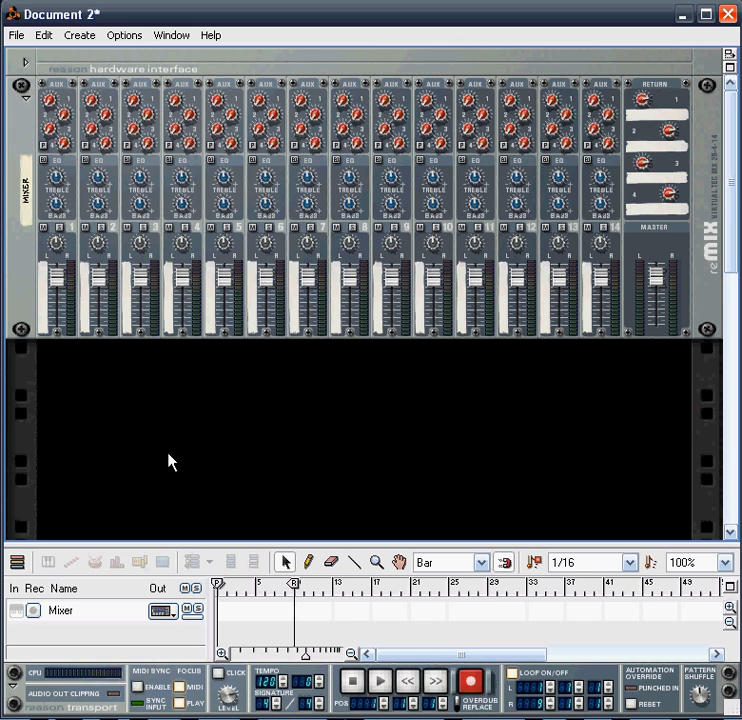
{"action": "mouse_move", "coordinate": [166, 448]}
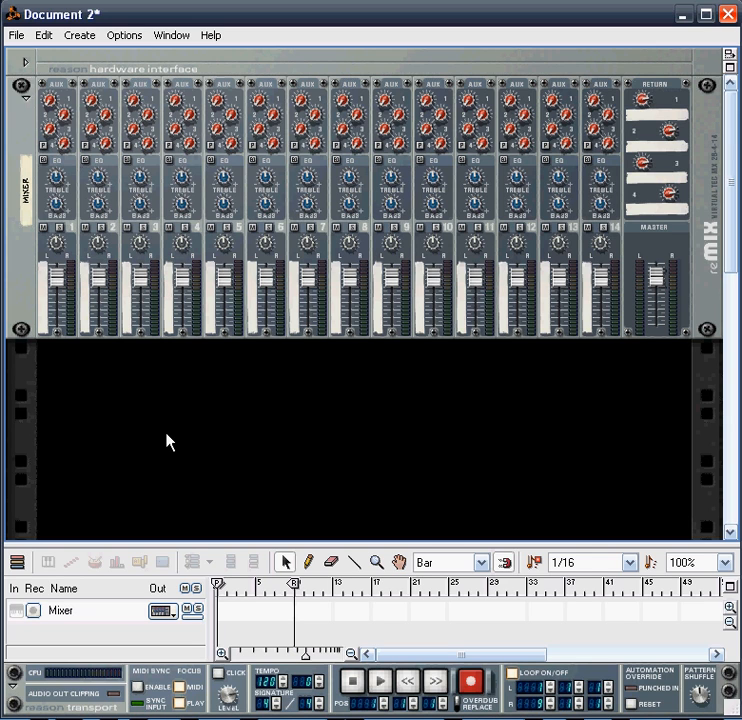
{"action": "mouse_move", "coordinate": [184, 432]}
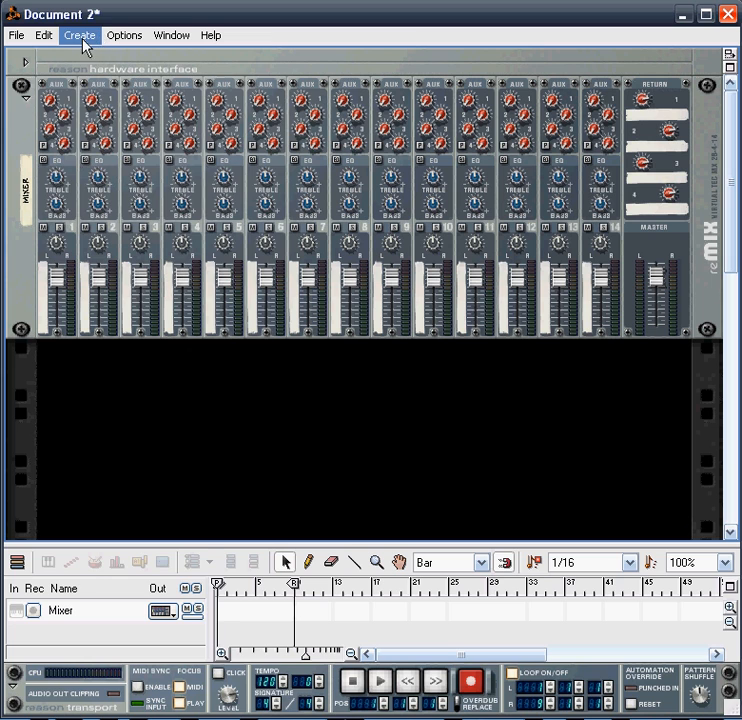
Add an NN-XT Advanced Sampler to the rack from the Create menu
{"action": "left_click", "coordinate": [80, 36]}
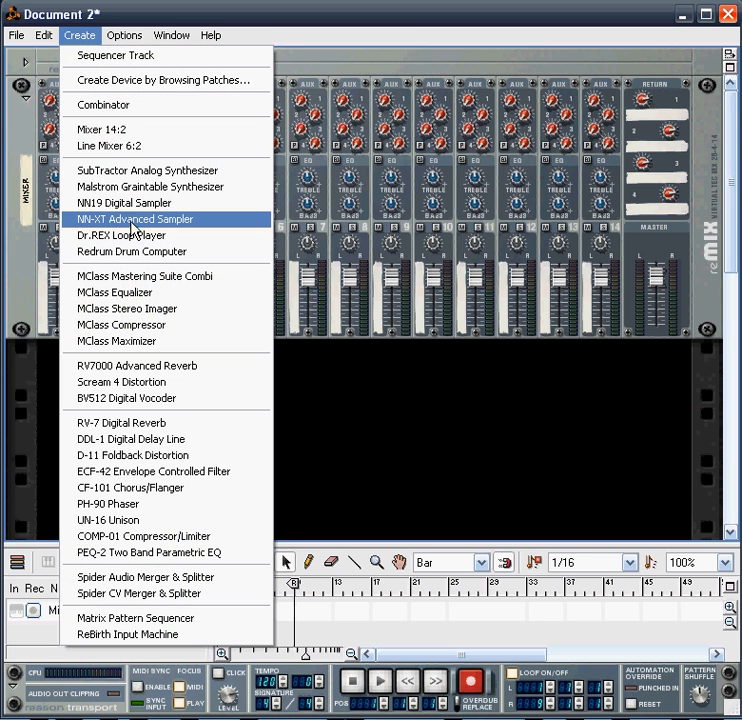
{"action": "left_click", "coordinate": [132, 218]}
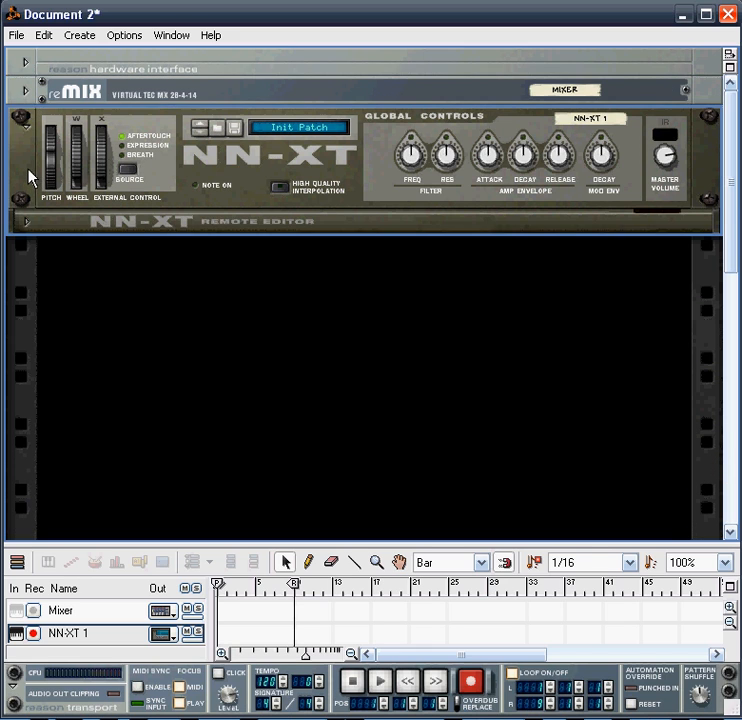
{"action": "mouse_move", "coordinate": [100, 256]}
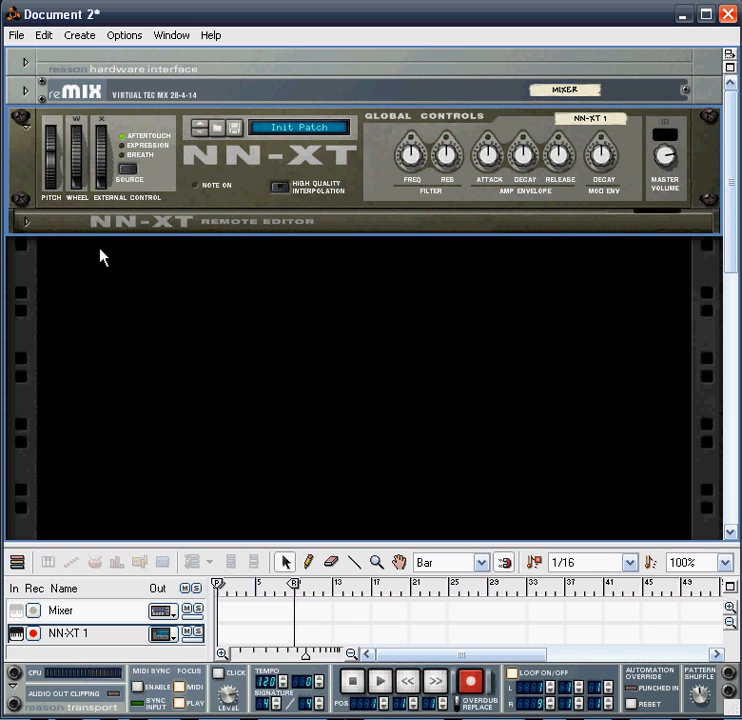
{"action": "mouse_move", "coordinate": [30, 228]}
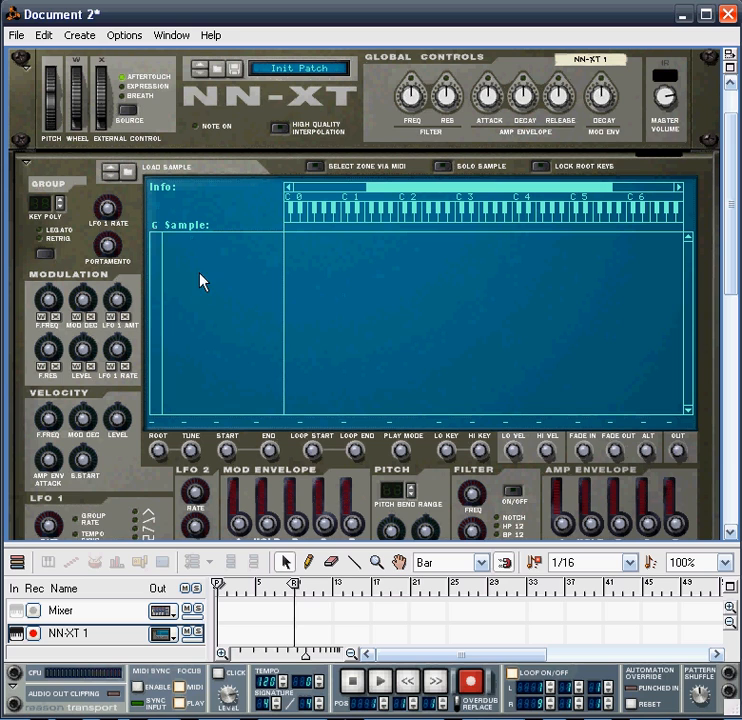
{"action": "mouse_move", "coordinate": [448, 300]}
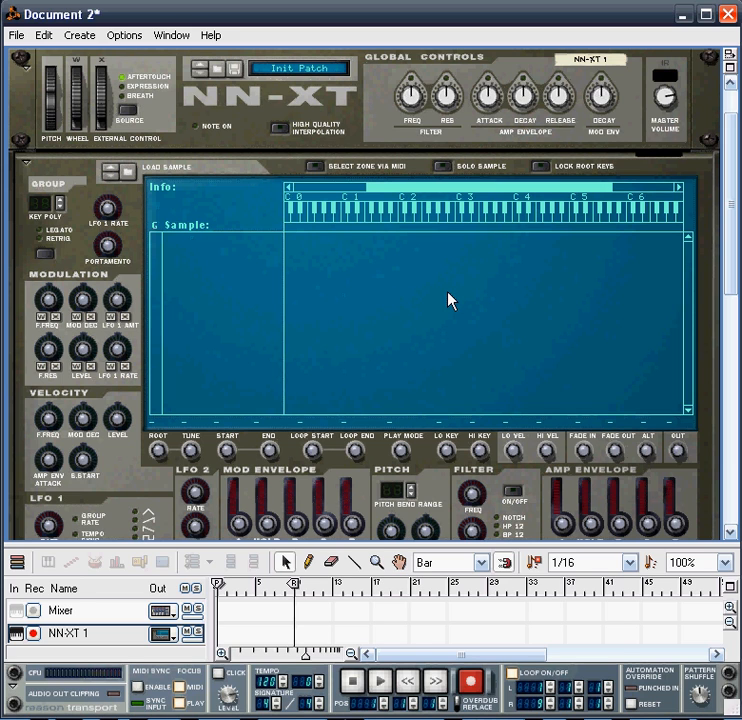
{"action": "mouse_move", "coordinate": [232, 322]}
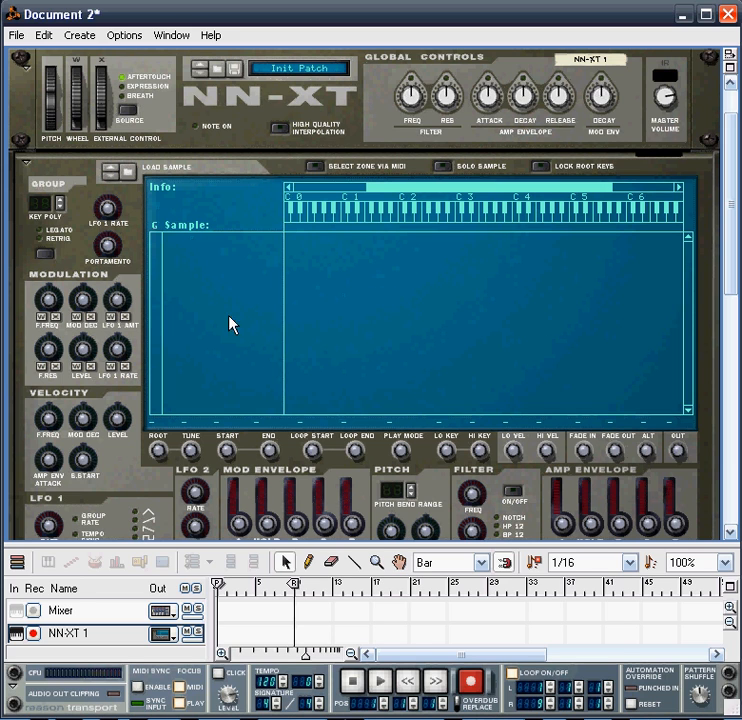
{"action": "mouse_move", "coordinate": [460, 374]}
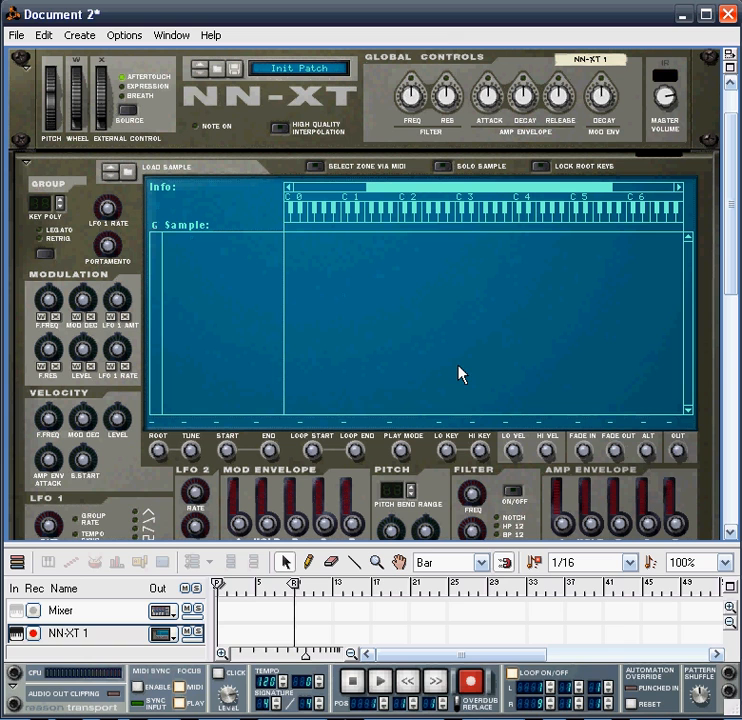
{"action": "mouse_move", "coordinate": [136, 180]}
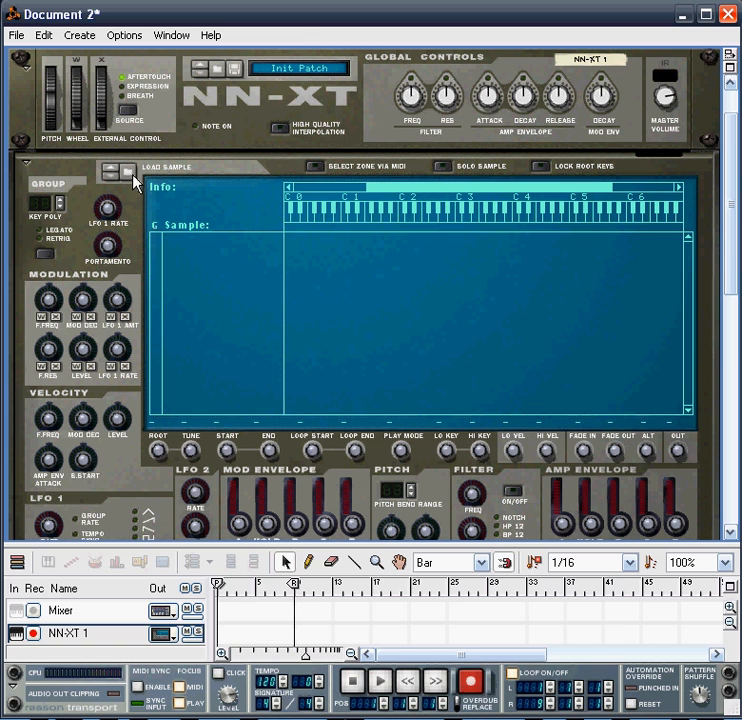
Bring up the NN-XT's sample browser to load a sample
{"action": "left_click", "coordinate": [116, 172]}
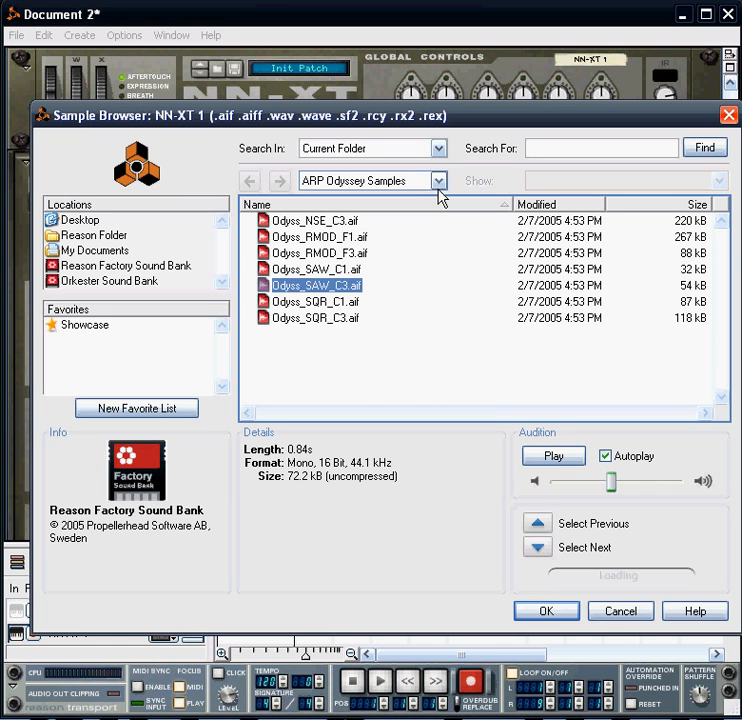
Navigate NN19 Sampler Patches > Synth Raw Elements > ARP Odyssey Samples in the browser
{"action": "left_click", "coordinate": [438, 180]}
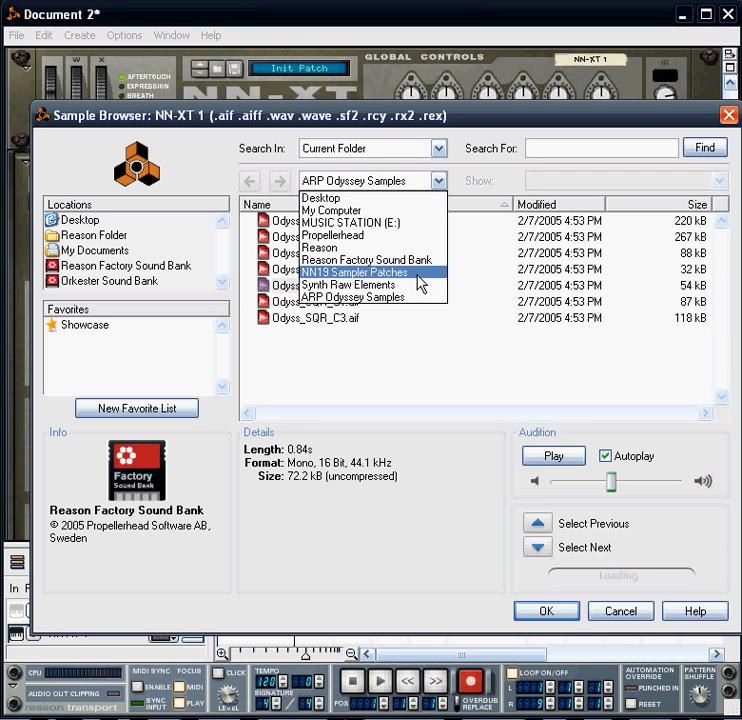
{"action": "left_click", "coordinate": [354, 272]}
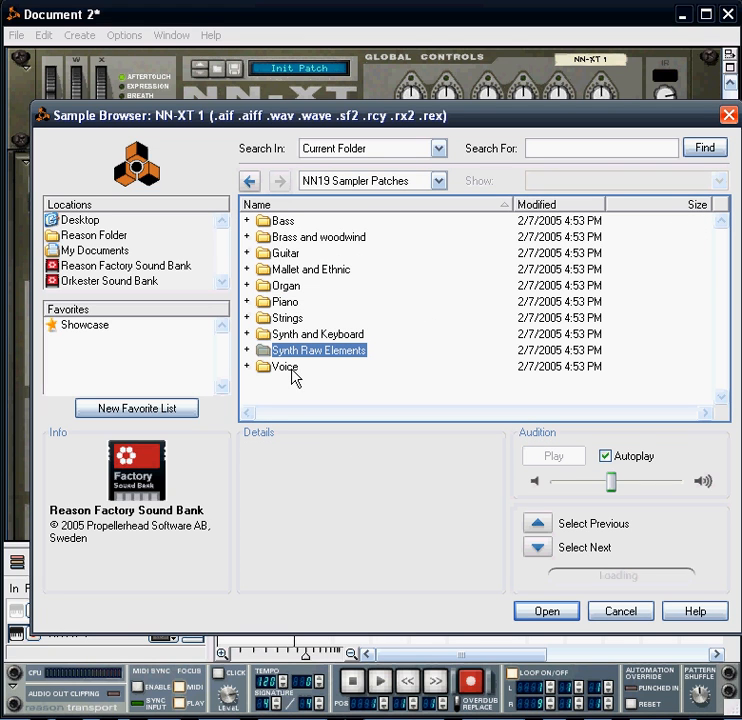
{"action": "mouse_move", "coordinate": [292, 374]}
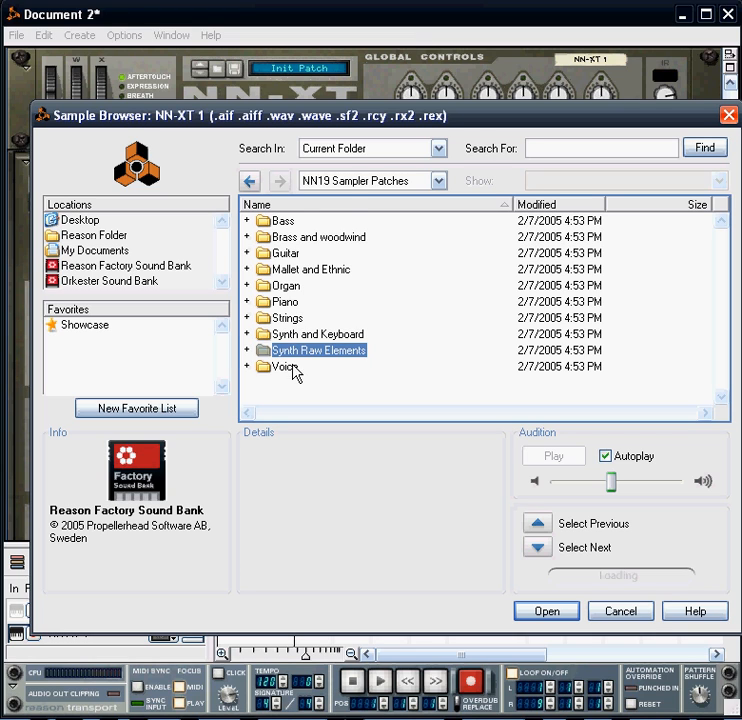
{"action": "mouse_move", "coordinate": [350, 272]}
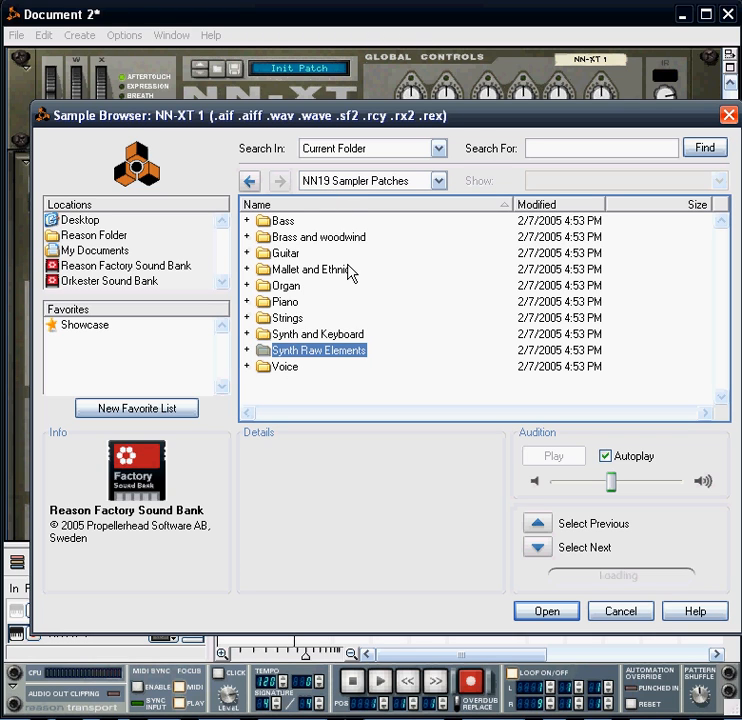
{"action": "mouse_move", "coordinate": [160, 284]}
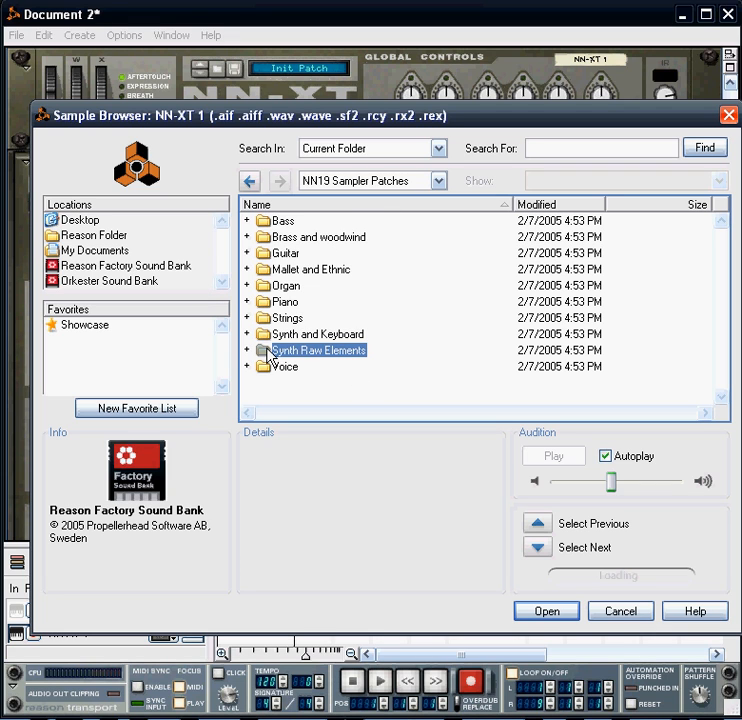
{"action": "double_click", "coordinate": [318, 350]}
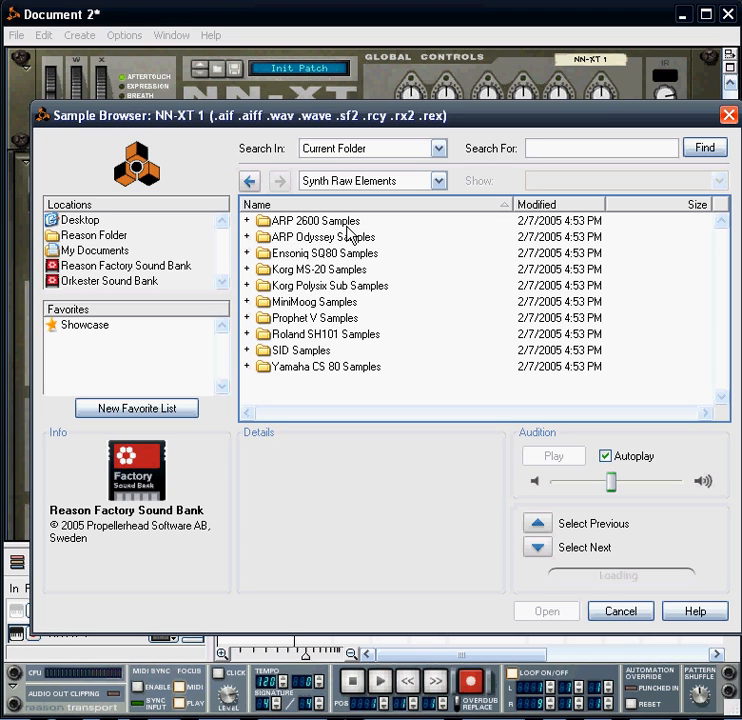
{"action": "mouse_move", "coordinate": [356, 402]}
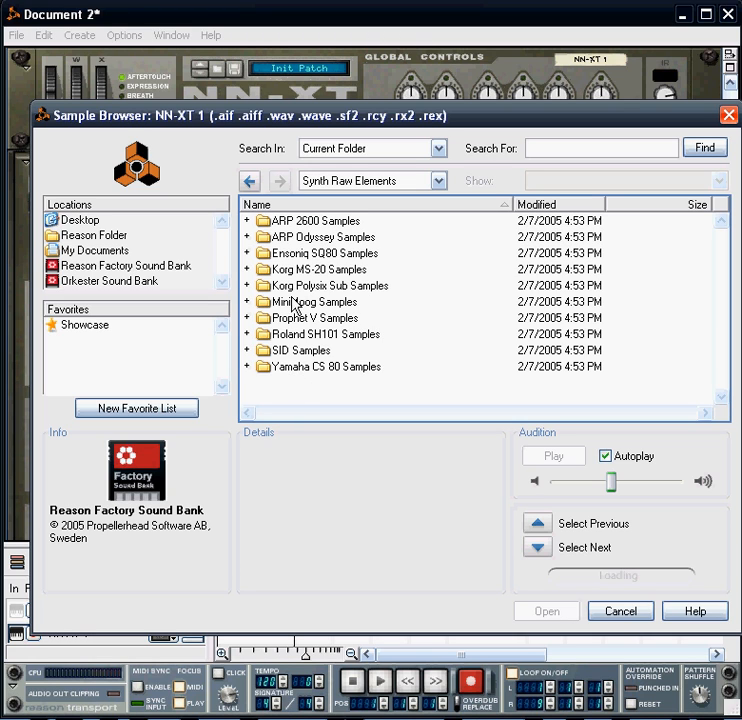
{"action": "mouse_move", "coordinate": [336, 386]}
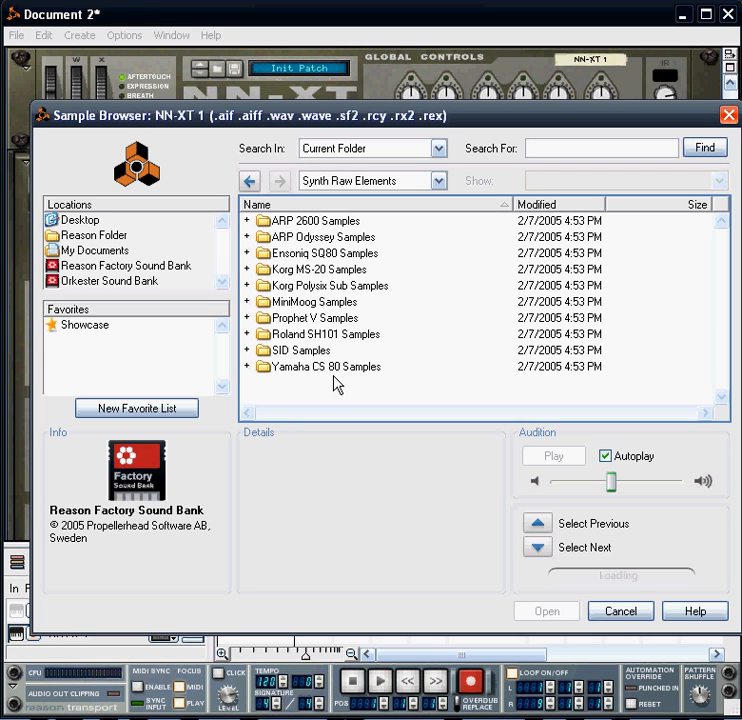
{"action": "mouse_move", "coordinate": [356, 308]}
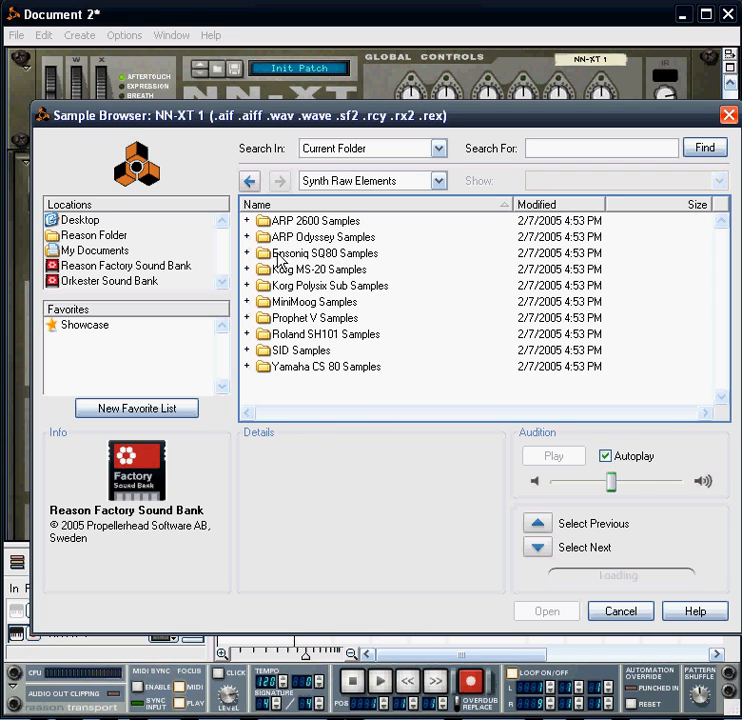
{"action": "double_click", "coordinate": [324, 236]}
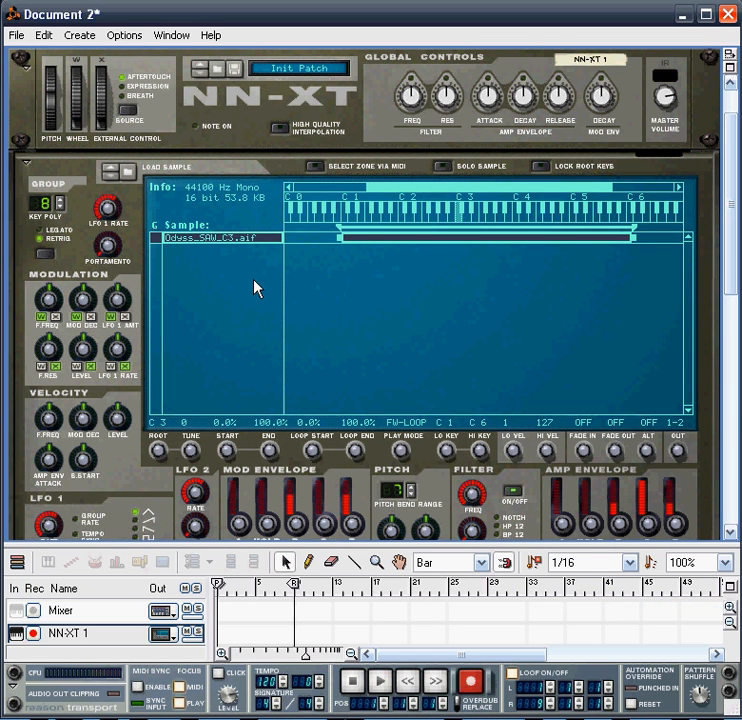
{"action": "mouse_move", "coordinate": [390, 258]}
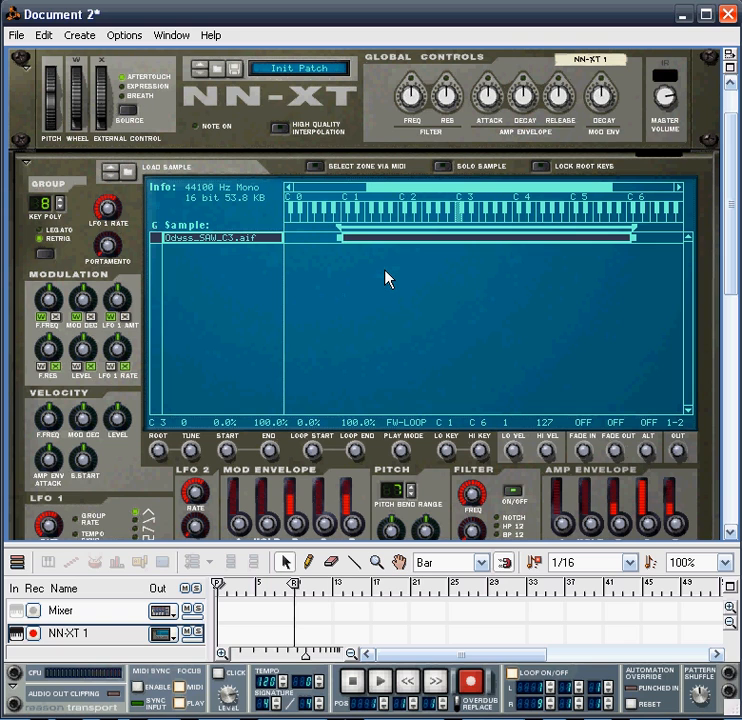
{"action": "mouse_move", "coordinate": [362, 288]}
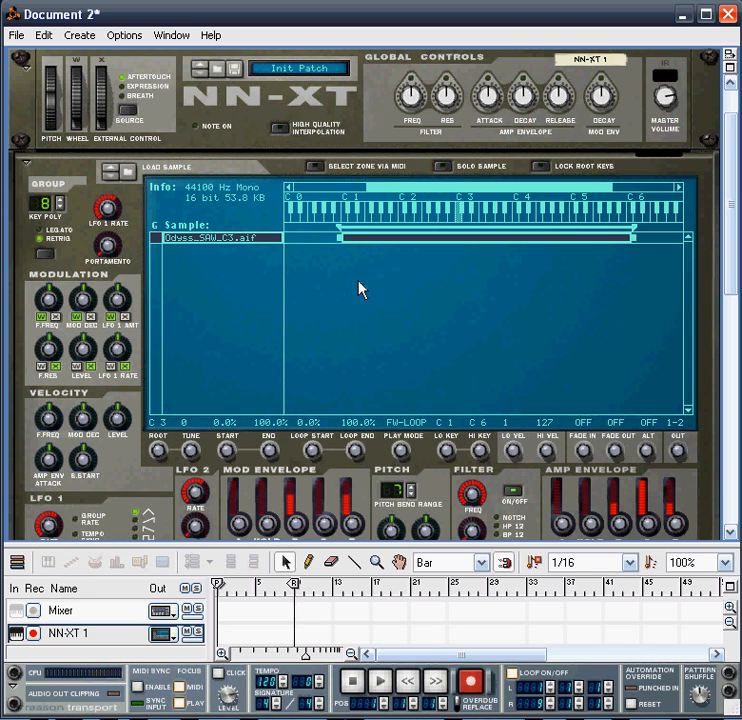
{"action": "mouse_move", "coordinate": [388, 294]}
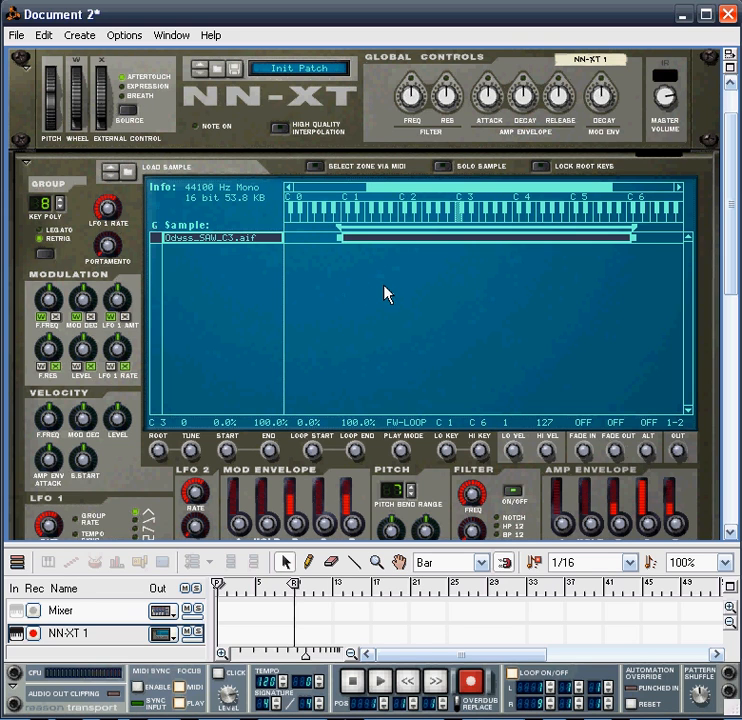
{"action": "mouse_move", "coordinate": [402, 248]}
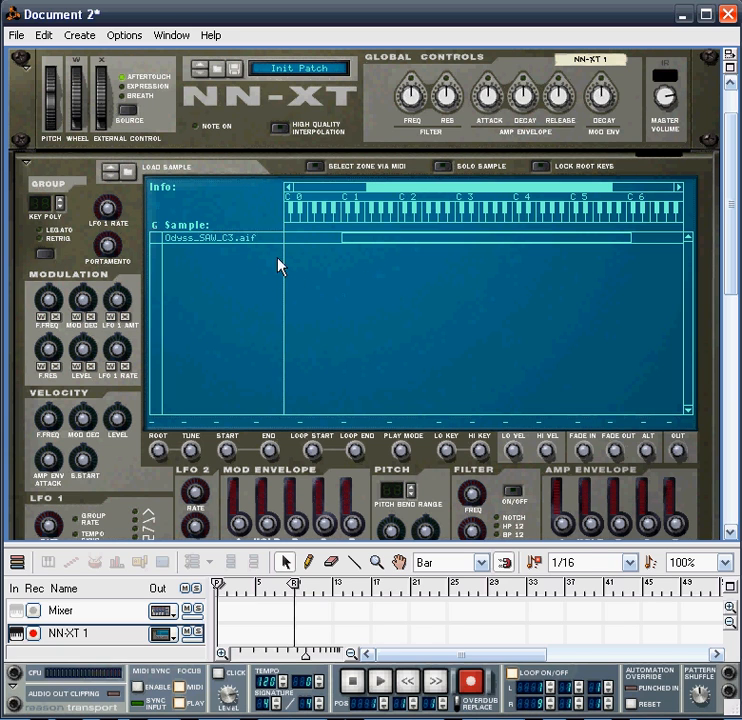
{"action": "mouse_move", "coordinate": [328, 248]}
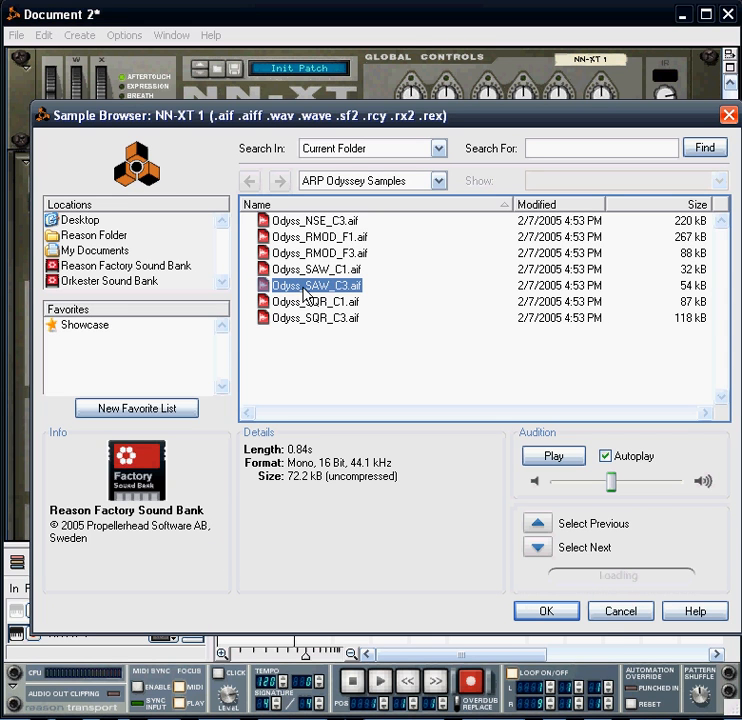
Load Odysy_SAW_C3.aif as a second layered zone in the NN-XT
{"action": "left_click", "coordinate": [546, 610]}
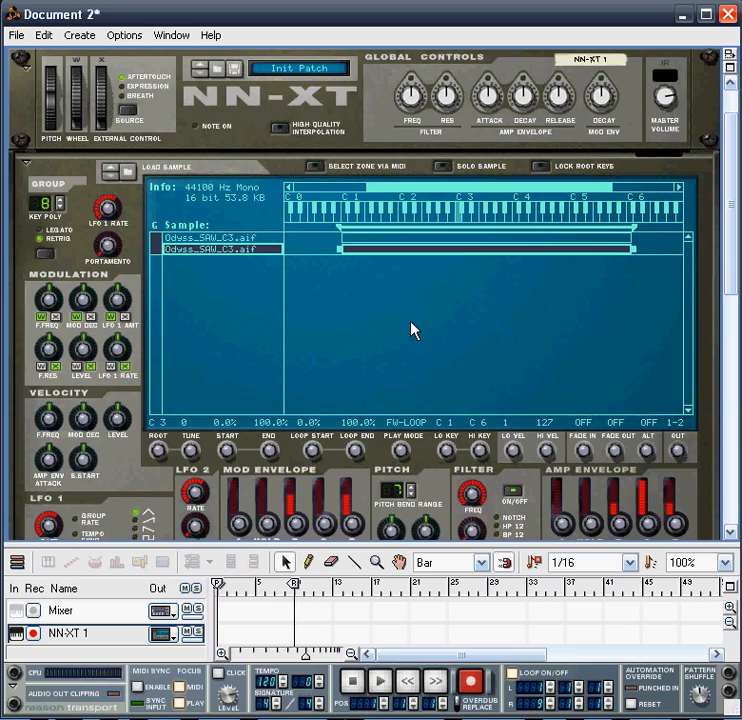